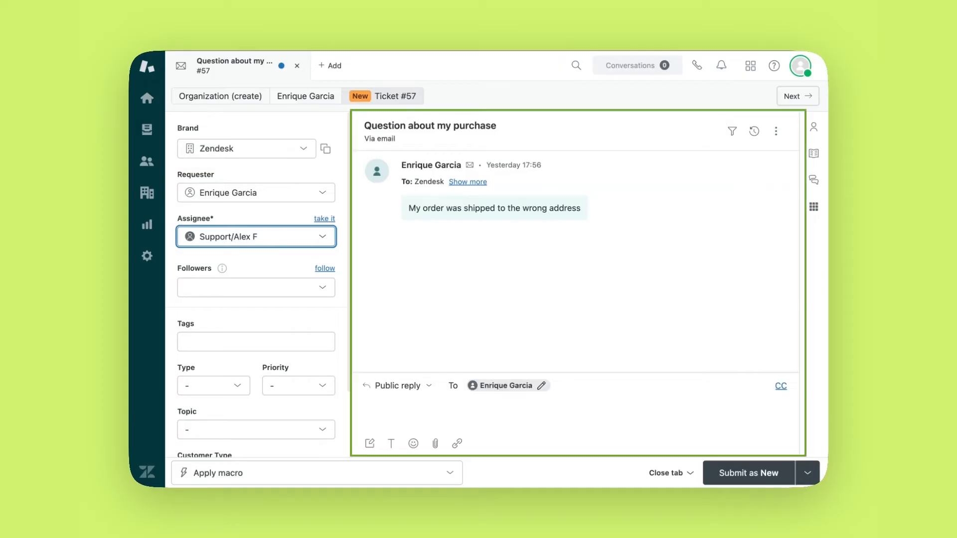
{"action": "left_click", "coordinate": [813, 127]}
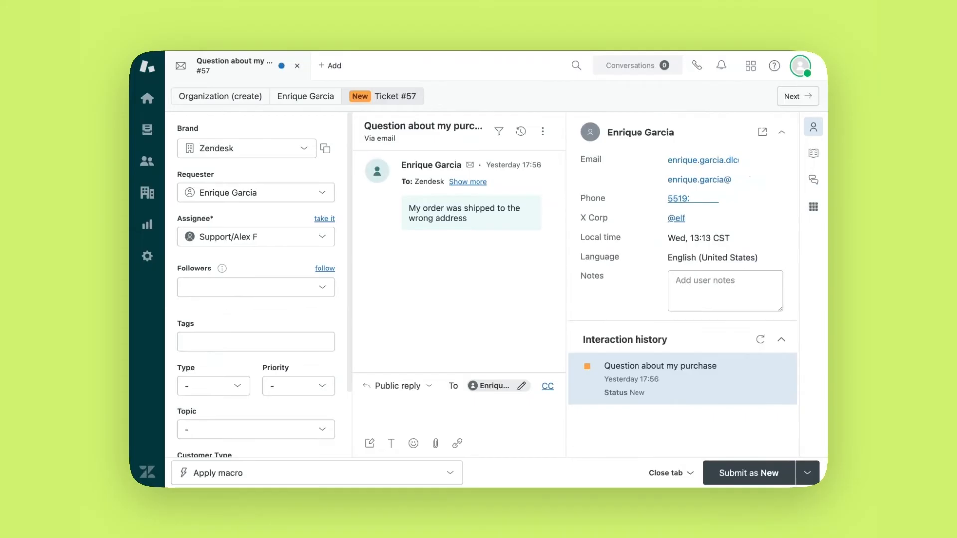
View the knowledge suggestions (no matching articles), then collapse the context panel.
{"action": "left_click", "coordinate": [813, 154]}
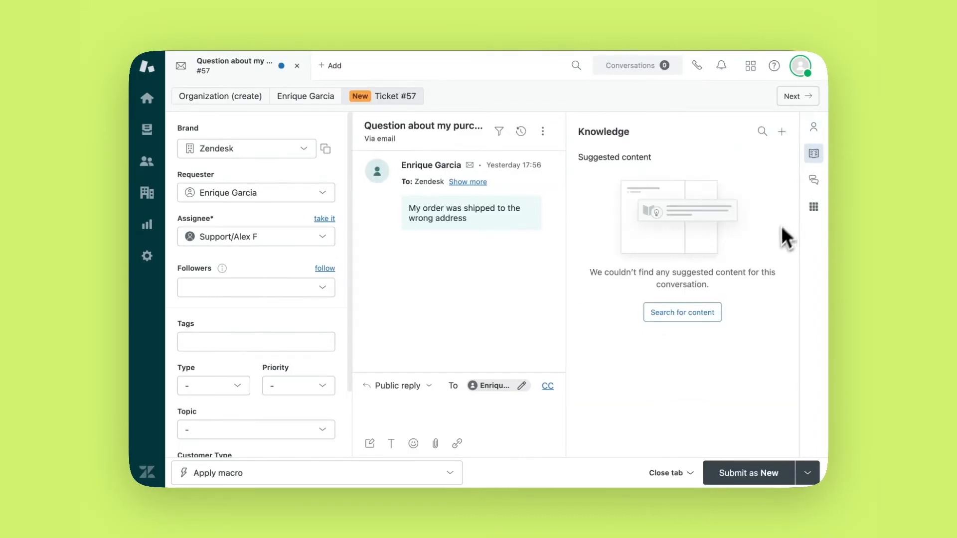
{"action": "left_click", "coordinate": [813, 153]}
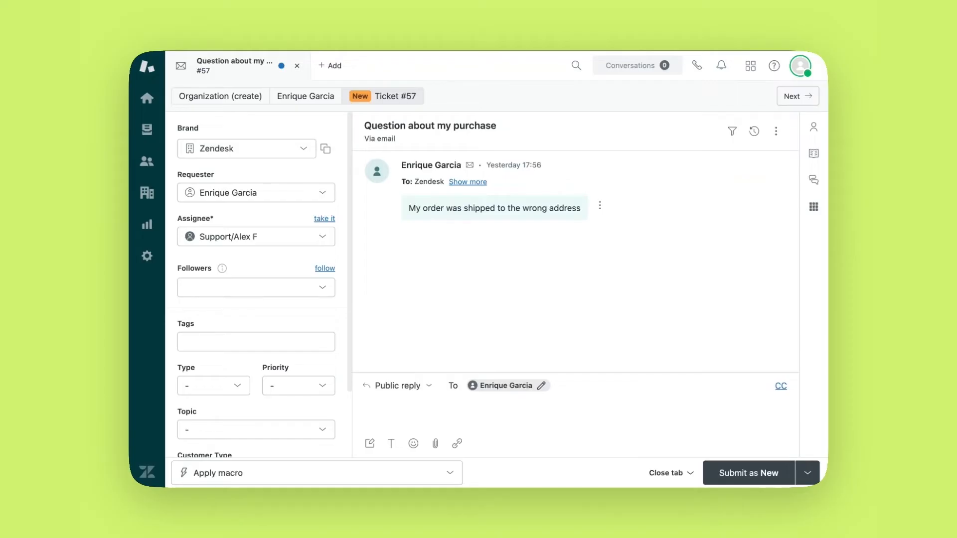
{"action": "left_click", "coordinate": [397, 386]}
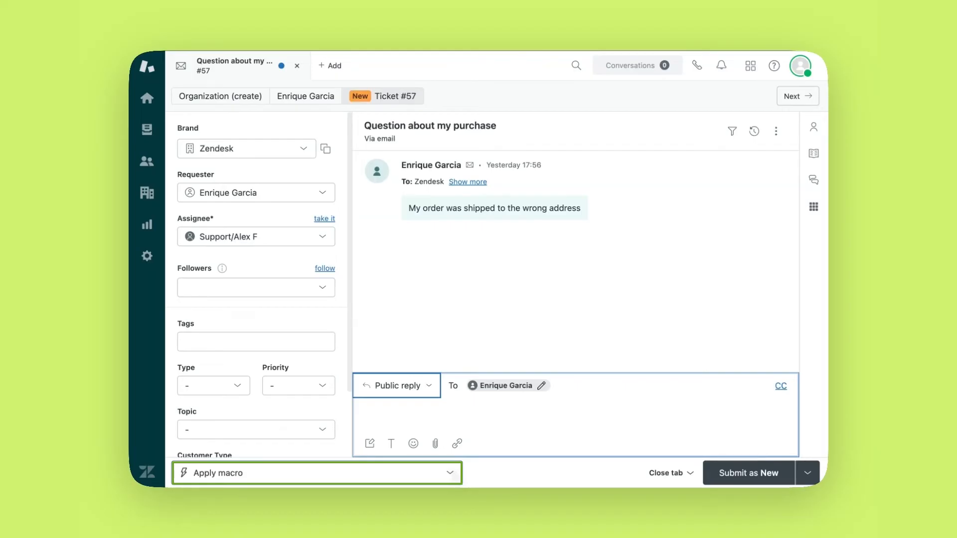
Apply the shipping issue macro adding the address-request reply, shipping_issue tag, Issue topic and Pending status.
{"action": "left_click", "coordinate": [316, 473]}
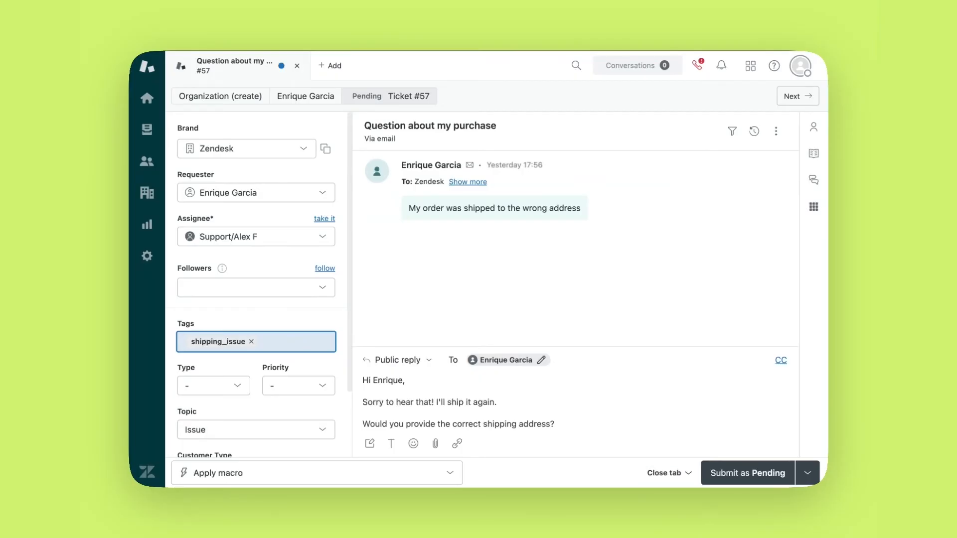
Show the submit status choices, New through Solved, with Pending chosen.
{"action": "left_click", "coordinate": [807, 473]}
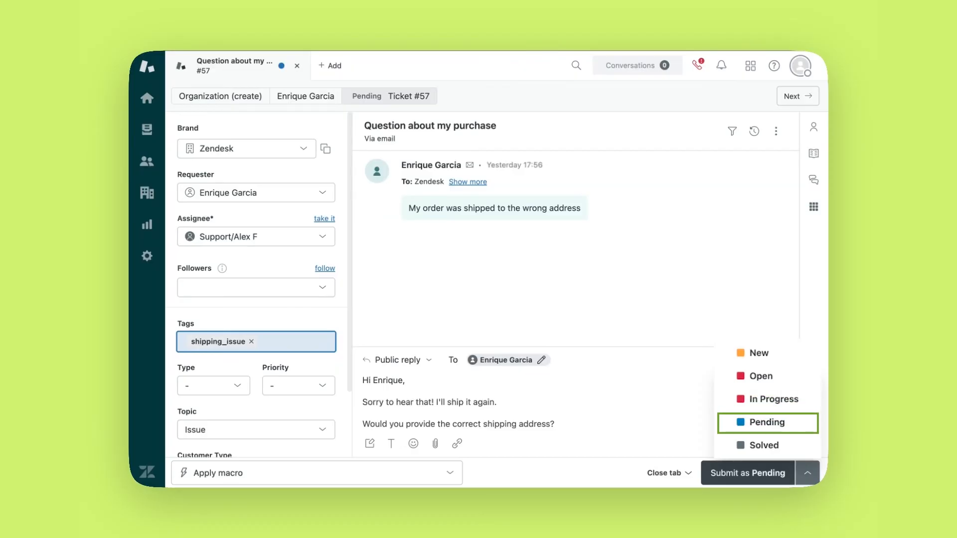